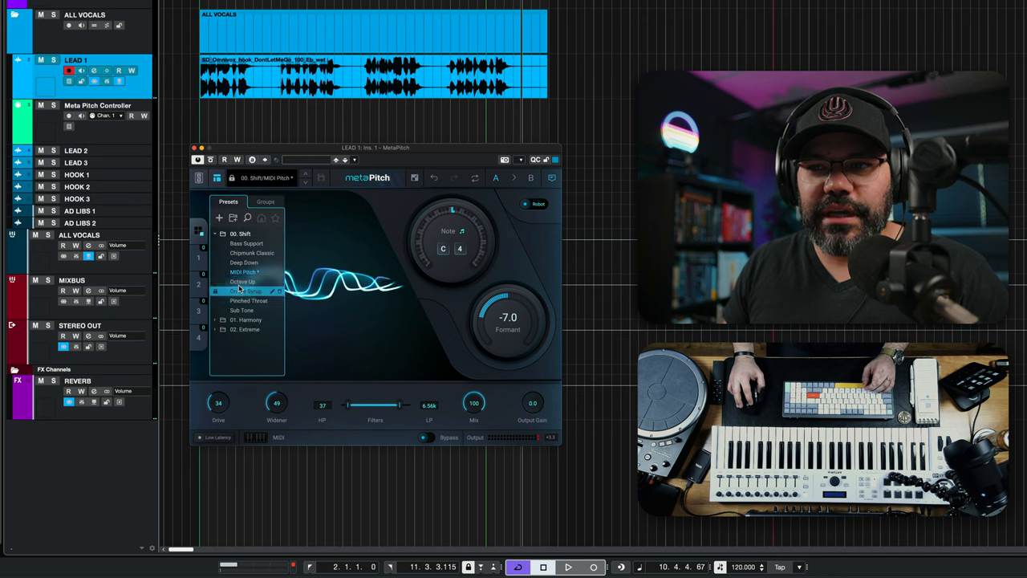
Dismiss MetaPitch's preset list, keeping the MIDI Pitch preset loaded.
left_click(243, 271)
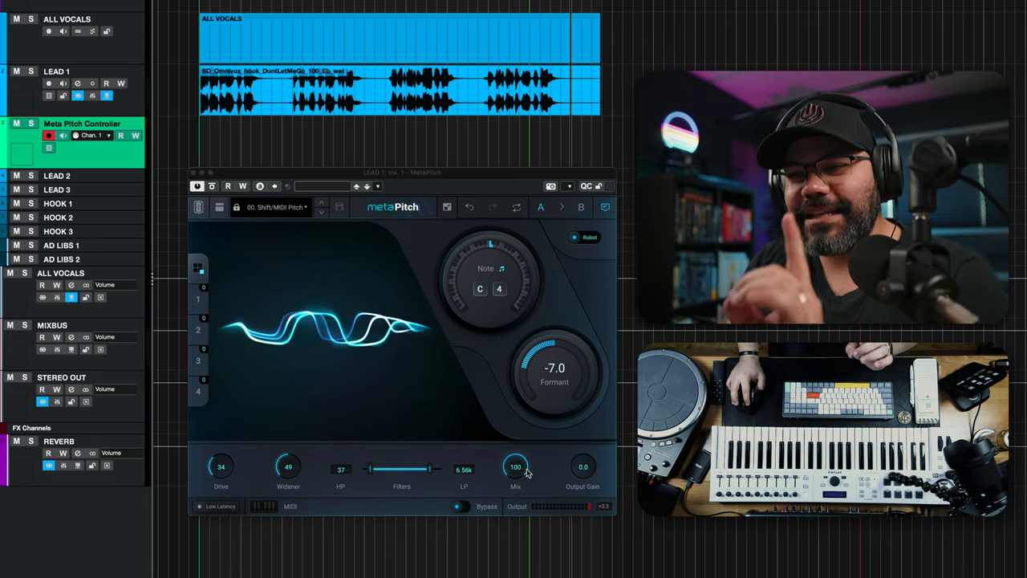
Lower the MetaPitch Mix knob from 100 to 50.
left_click_drag(516, 466, 515, 482)
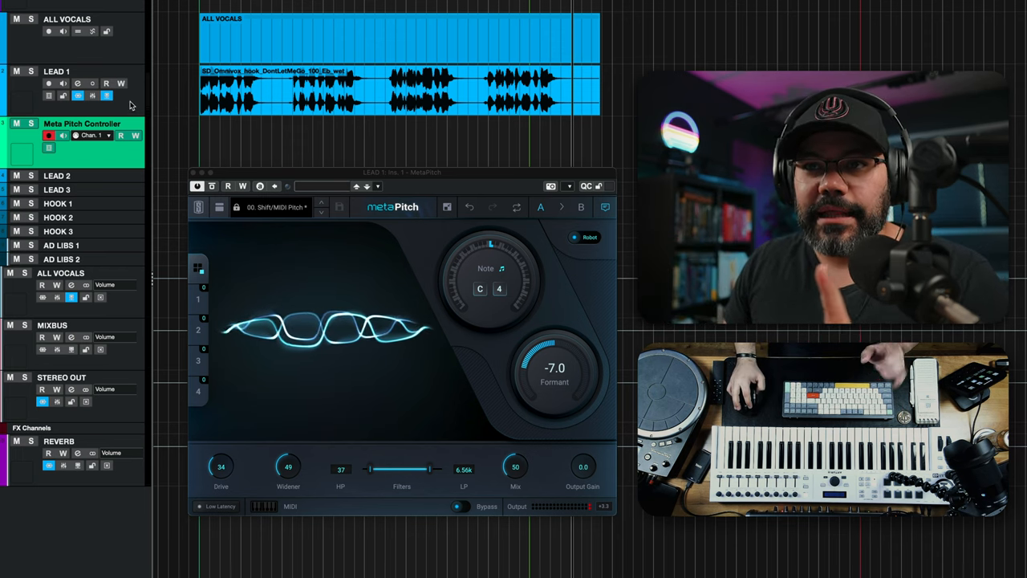
Add a MIDI track with output routed to 'LEAD 1: Ins. 1 MetaPitch - MIDI'.
right_click(56, 88)
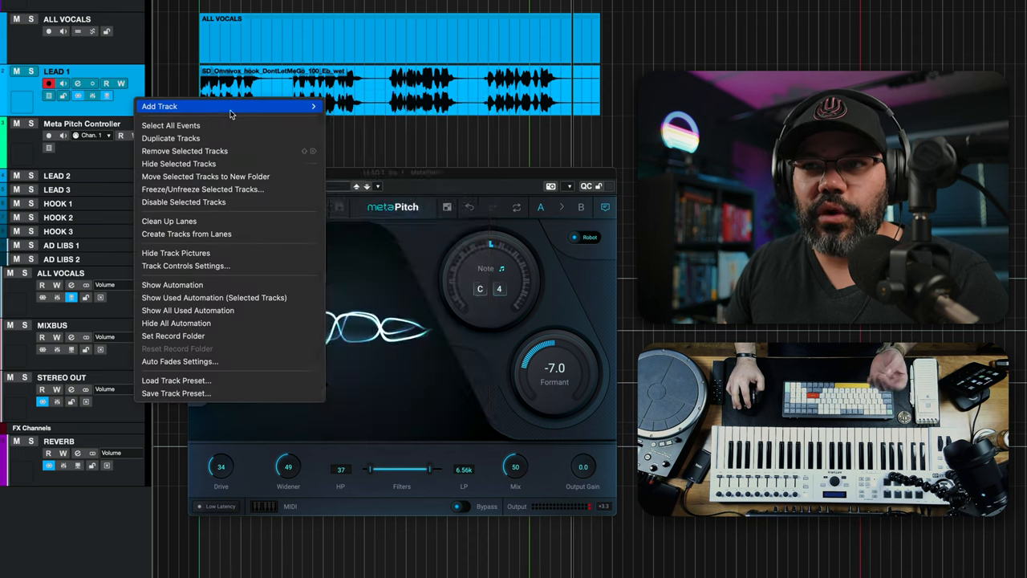
left_click(159, 106)
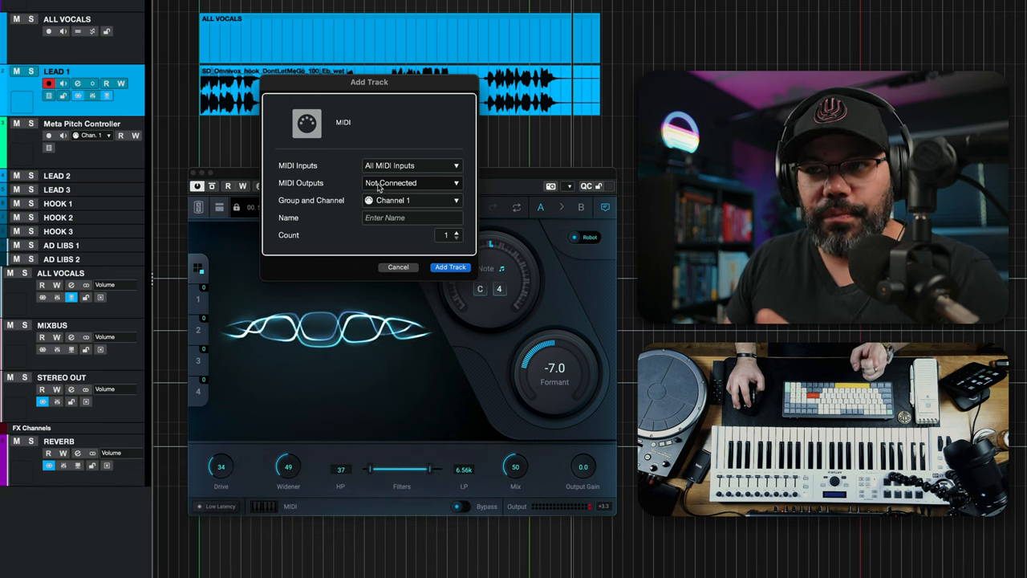
left_click(411, 182)
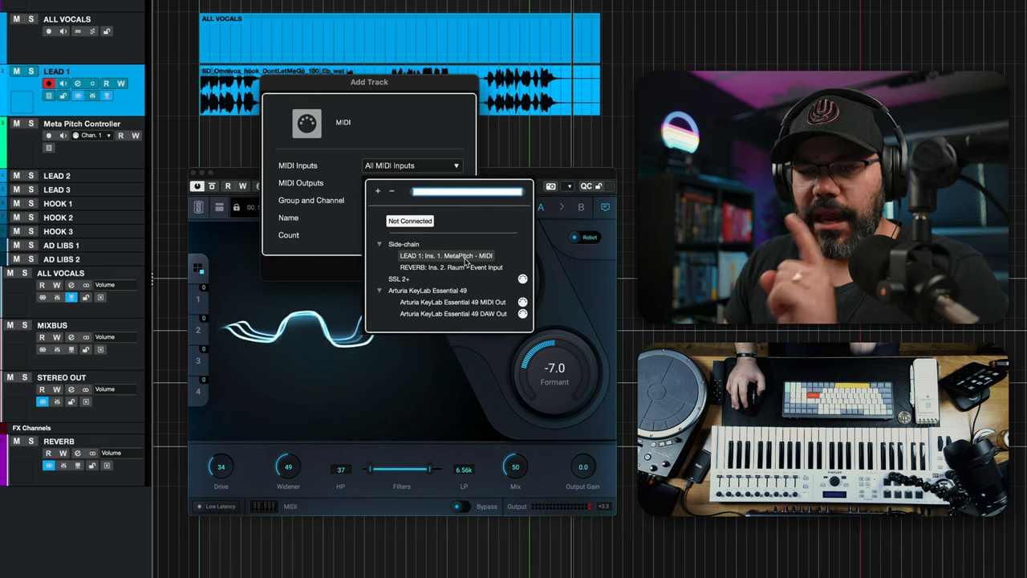
left_click(448, 255)
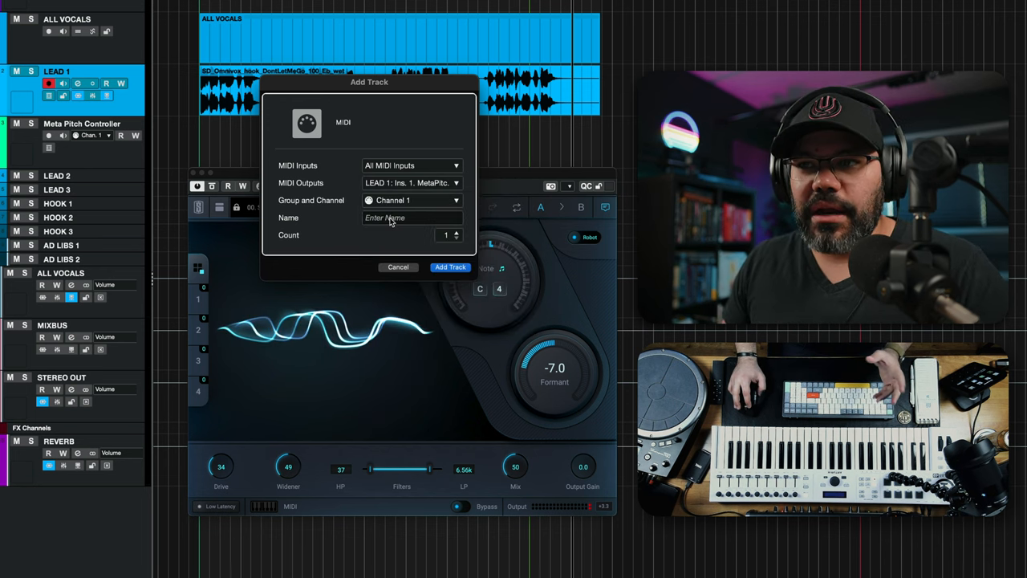
left_click(450, 266)
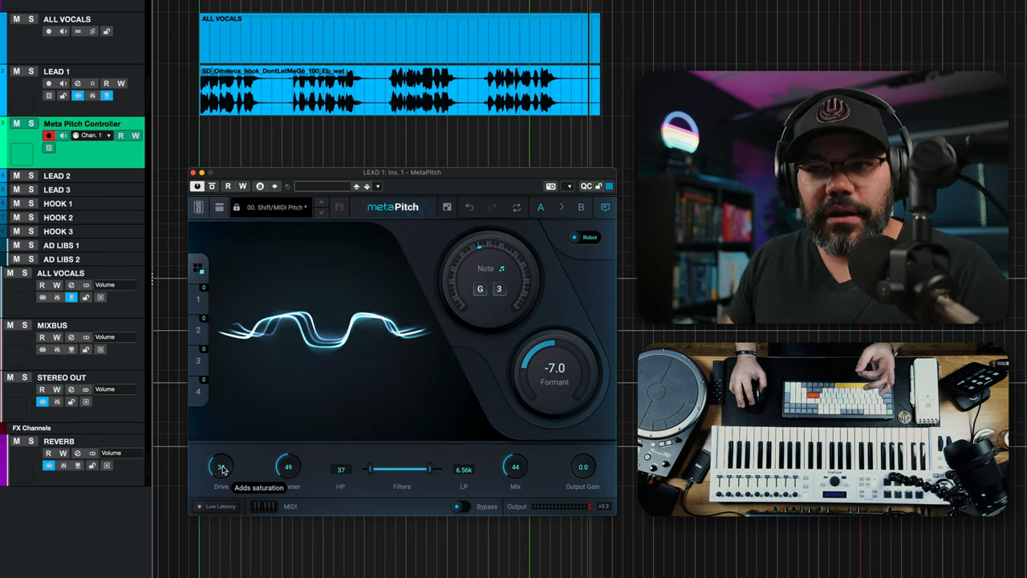
mouse_move(464, 249)
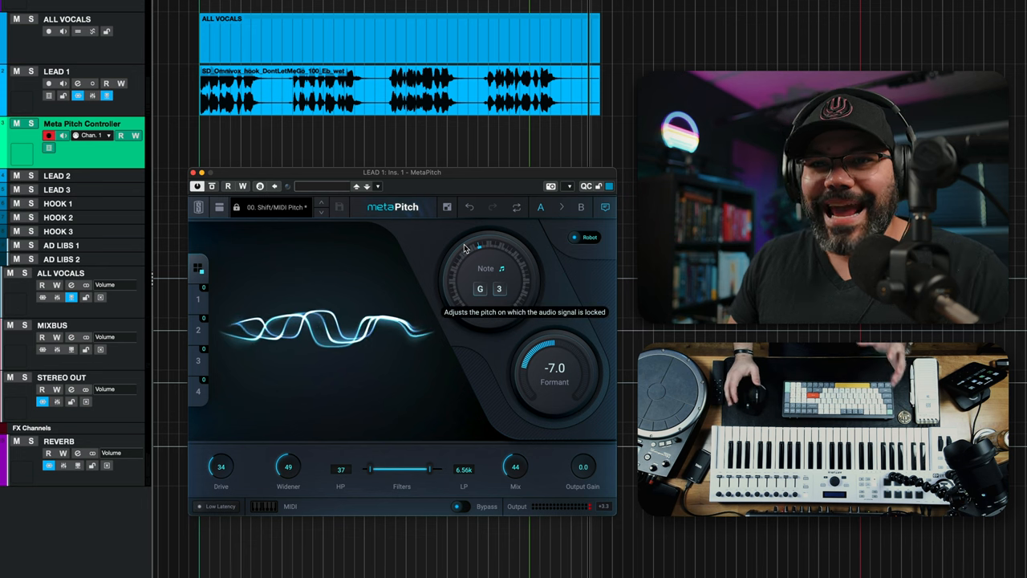
mouse_move(323, 249)
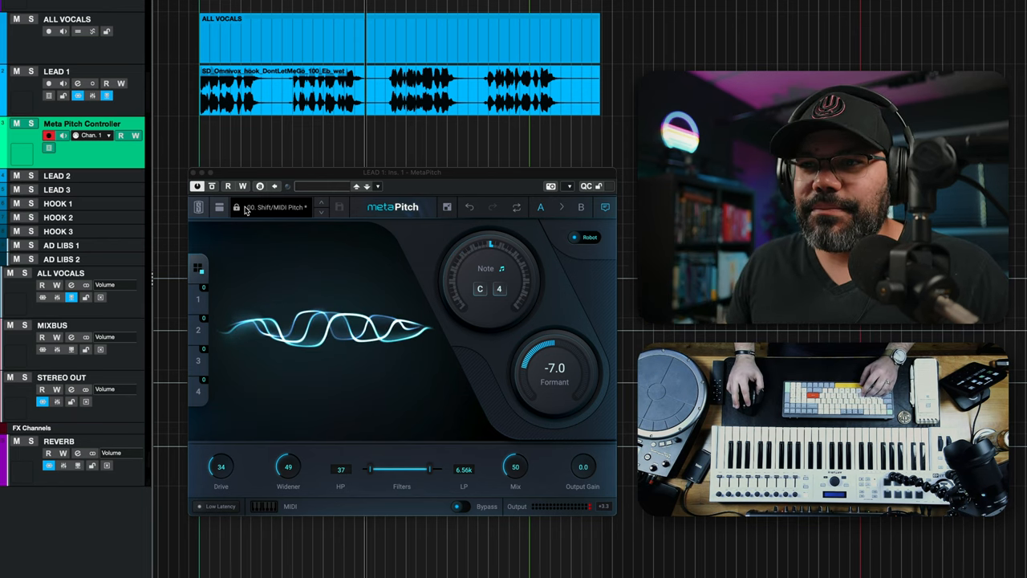
Select the Parallel Fifths preset from MetaPitch's 01. Harmony folder.
left_click(218, 207)
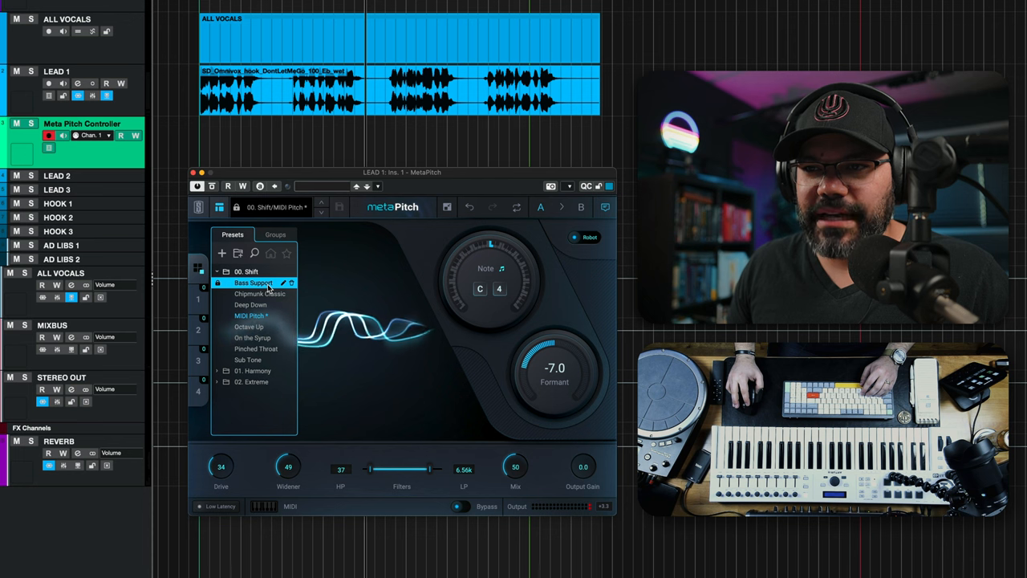
left_click(253, 370)
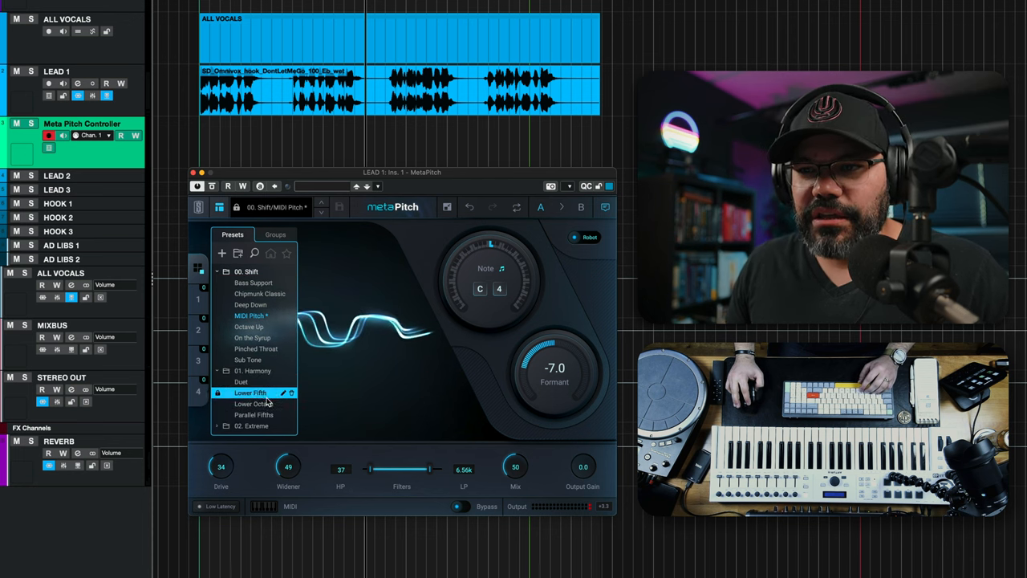
left_click(253, 415)
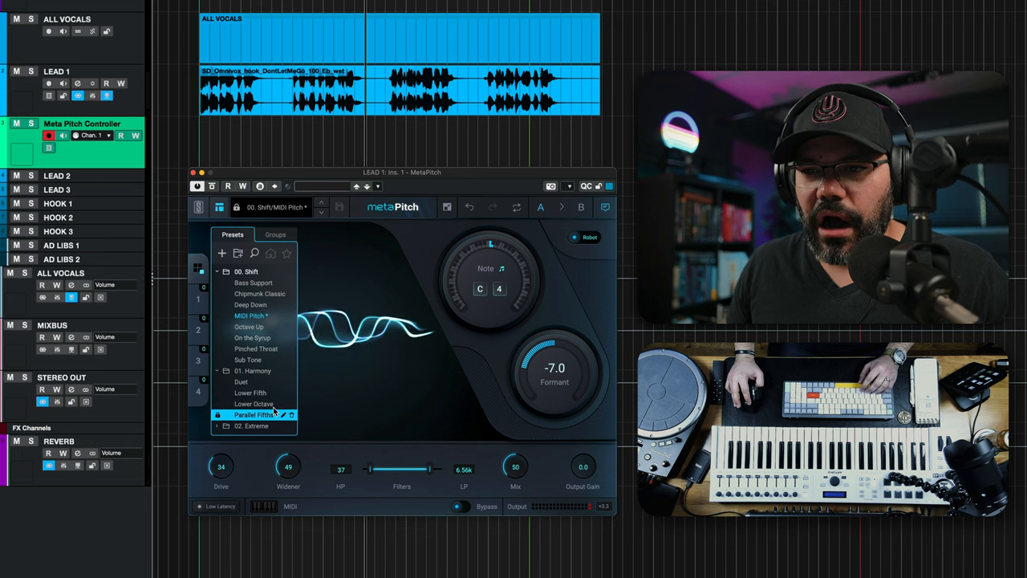